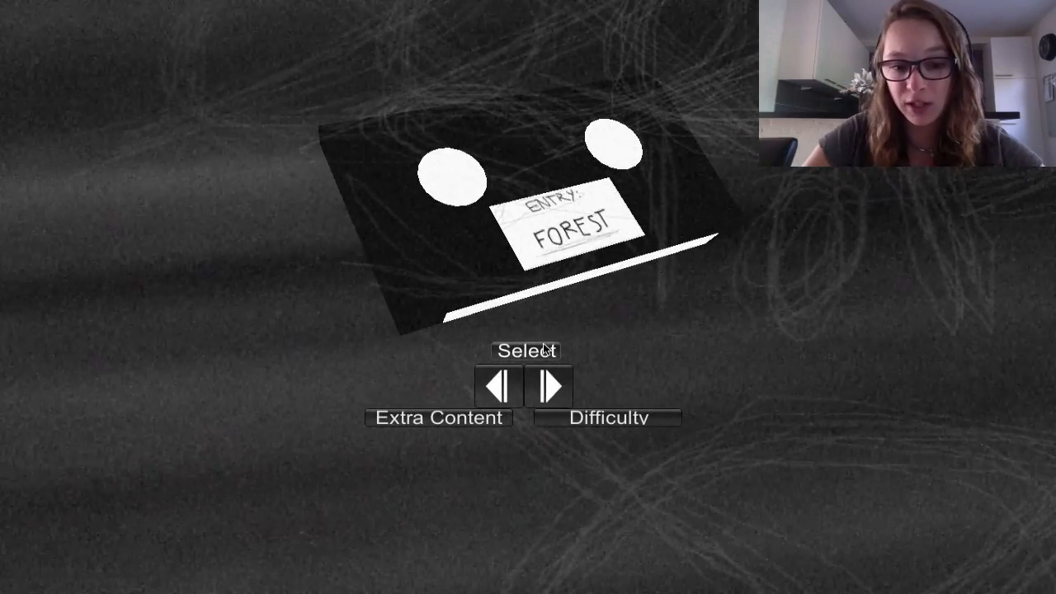
# Launch the Forest cassette entry so the Slender Anxiety title menu loads.
pyautogui.click(527, 350)
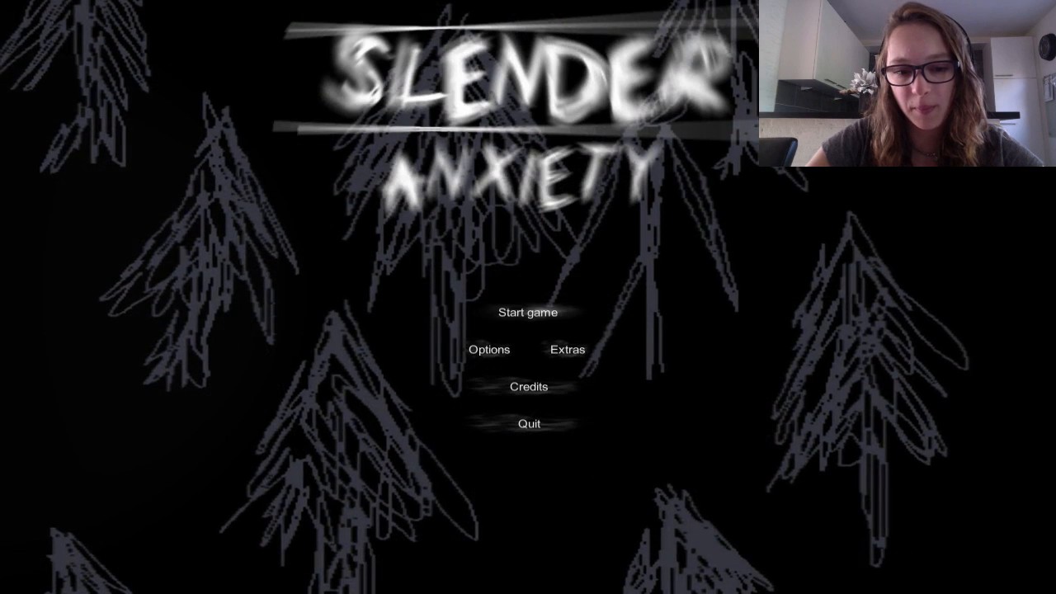
# Start a new game, entering the flashlight-lit forest clearing by the brick wall.
pyautogui.click(528, 313)
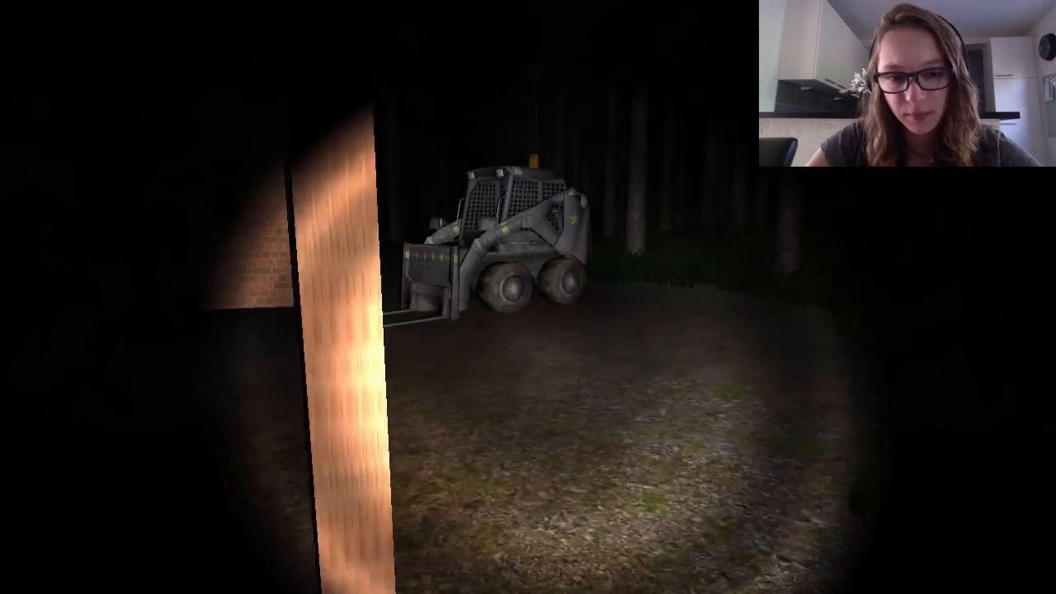
pyautogui.moveTo(528, 297)
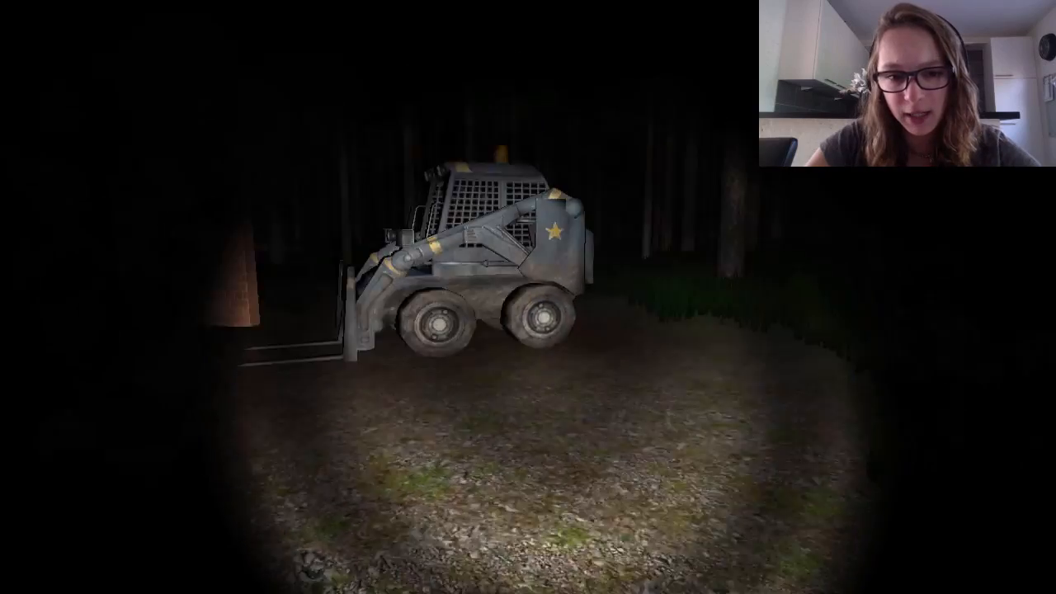